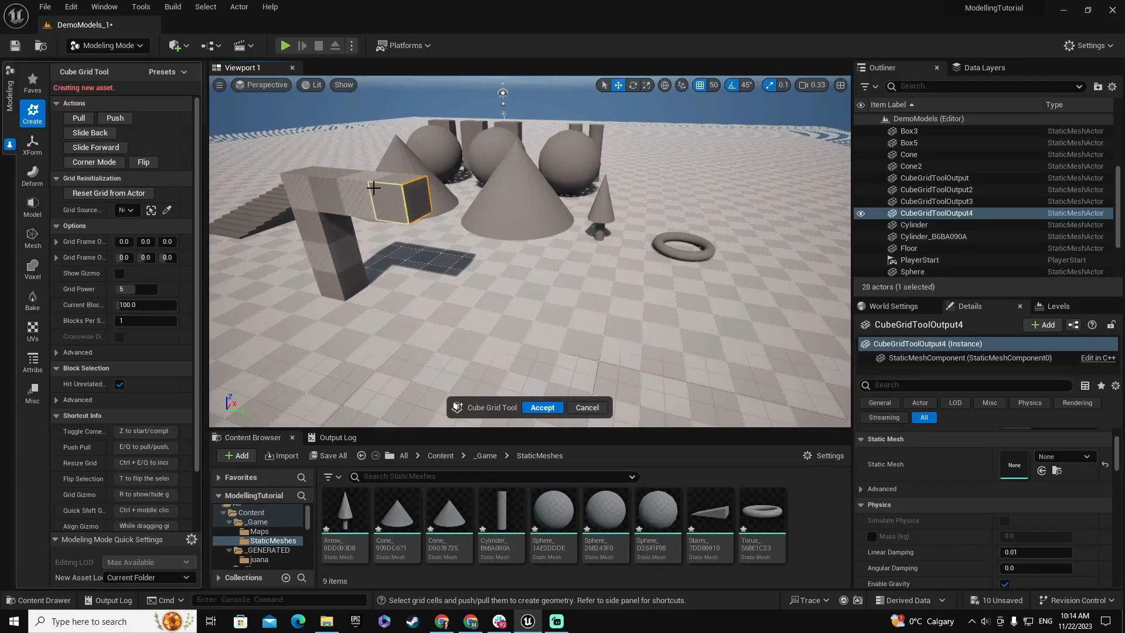
Step: Launch the Cube Grid tool and select a floor cell as the block-out starting point
{"action": "left_click", "coordinate": [541, 406]}
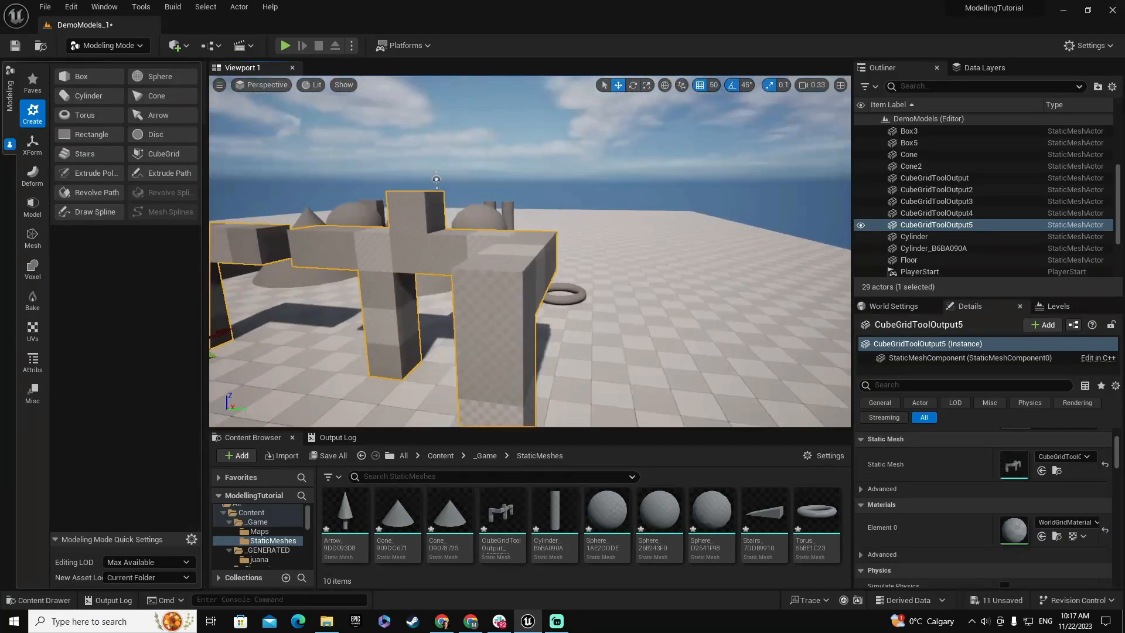
{"action": "left_click", "coordinate": [908, 259]}
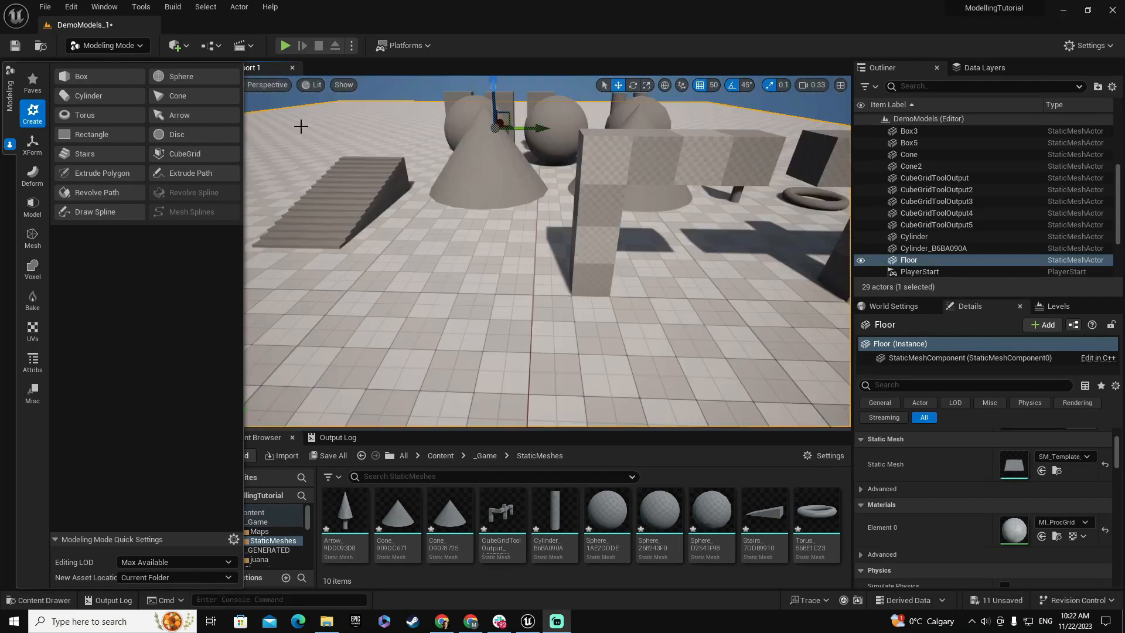
{"action": "left_click", "coordinate": [183, 154]}
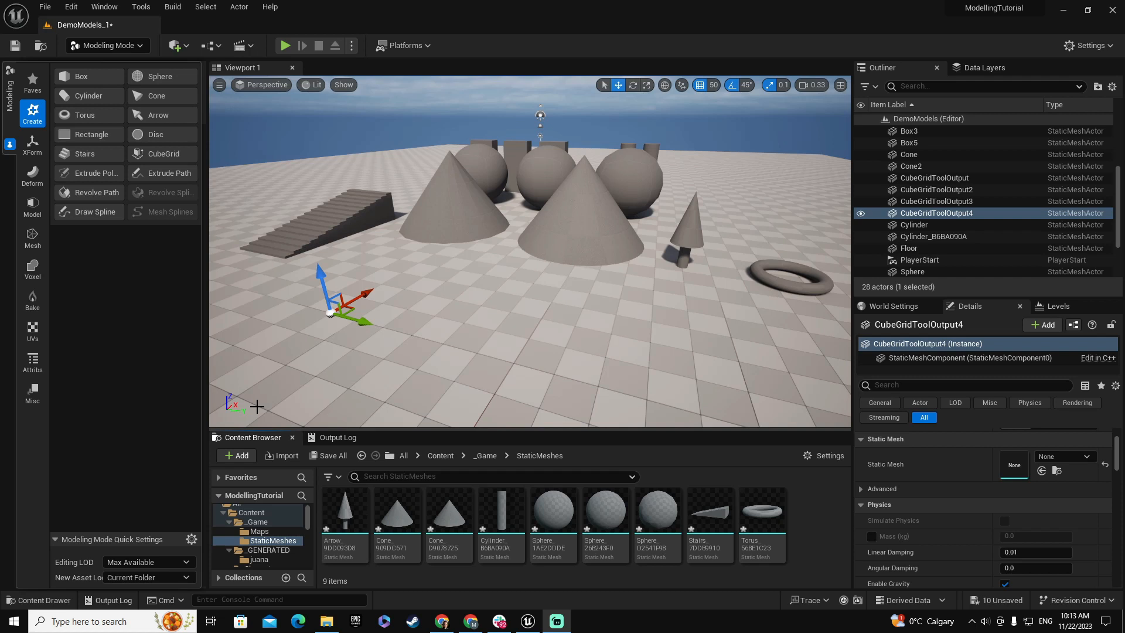
{"action": "mouse_move", "coordinate": [164, 153]}
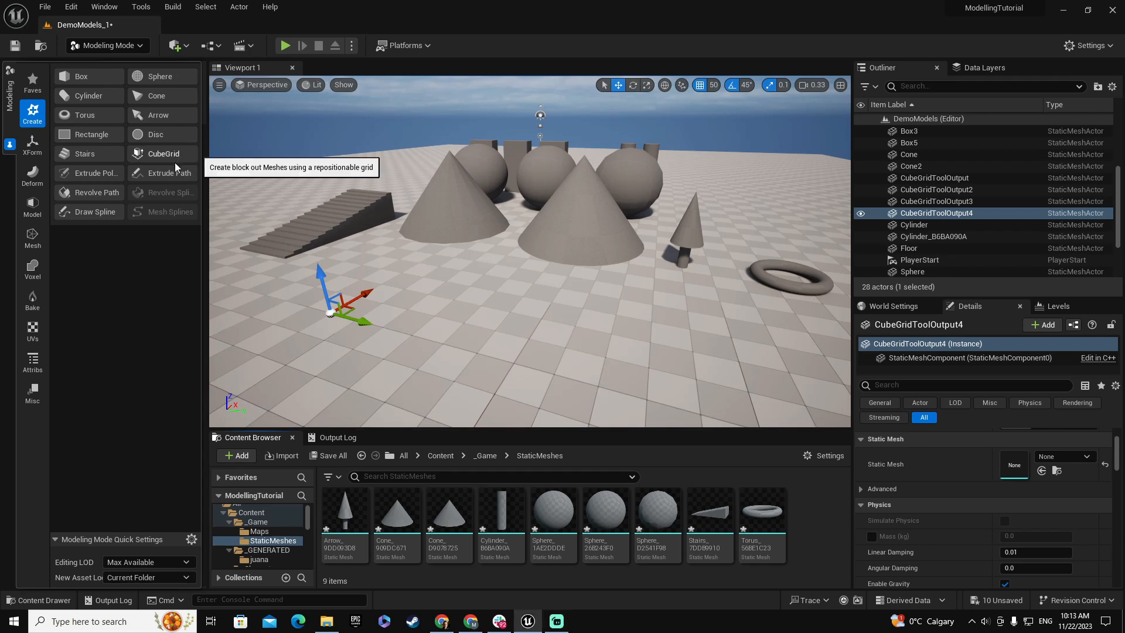
{"action": "left_click", "coordinate": [163, 153]}
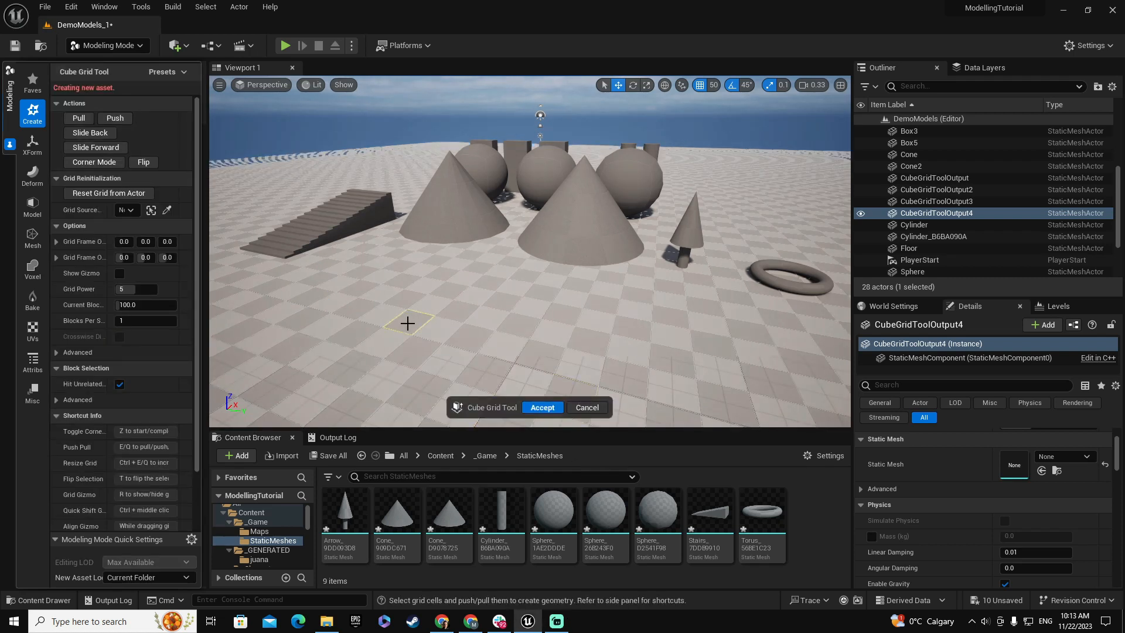
{"action": "left_click", "coordinate": [406, 323]}
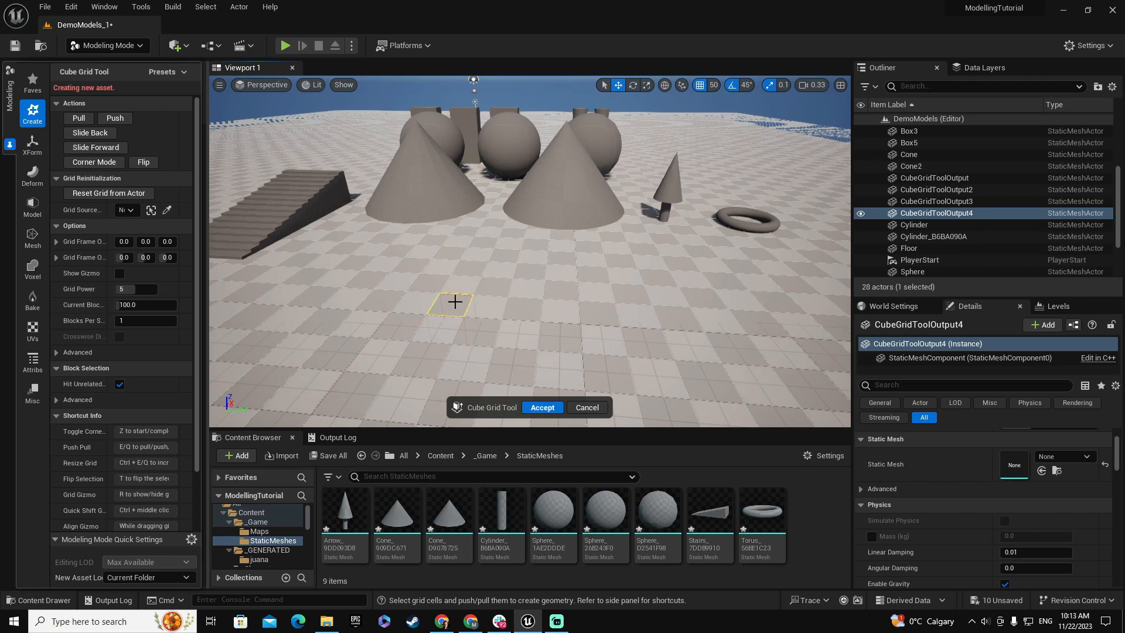
{"action": "mouse_move", "coordinate": [446, 309]}
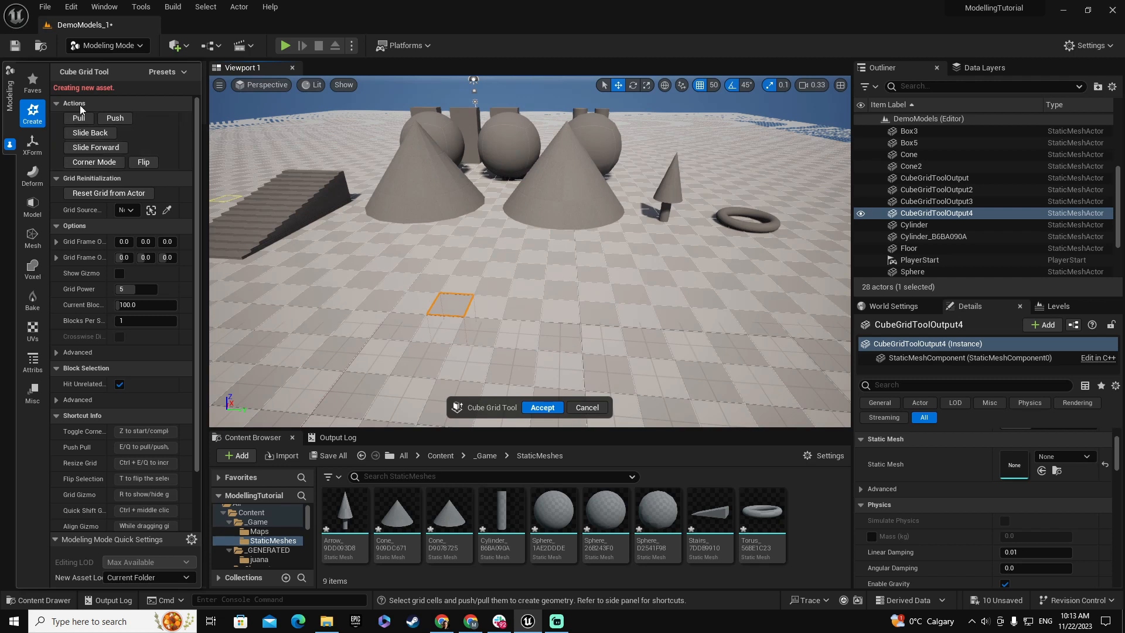
{"action": "mouse_move", "coordinate": [78, 118]}
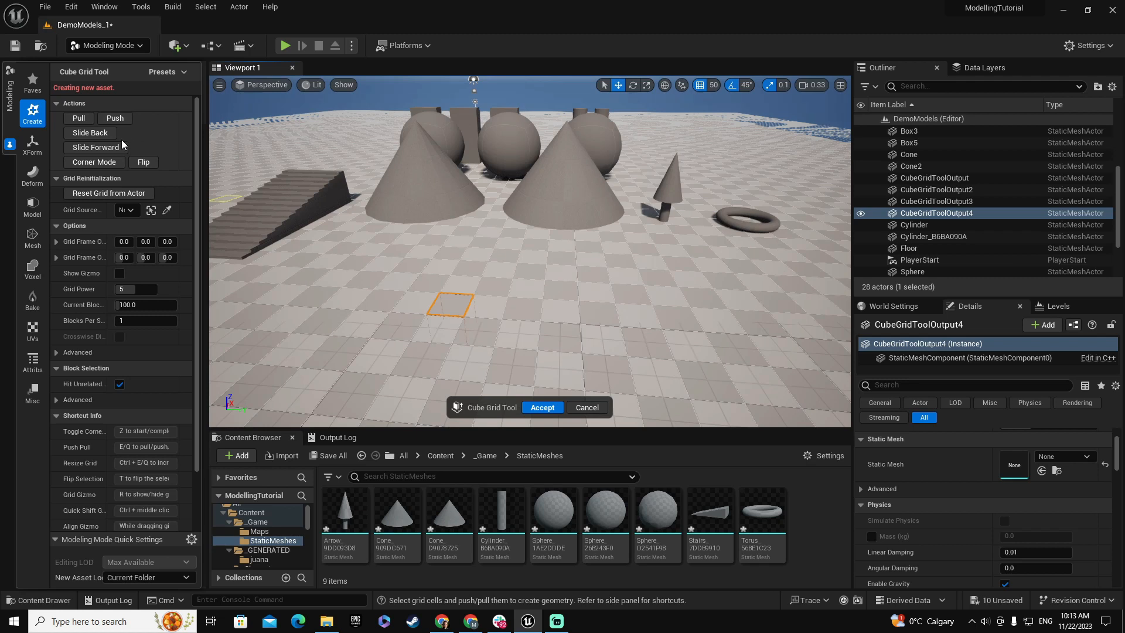
{"action": "mouse_move", "coordinate": [143, 163]}
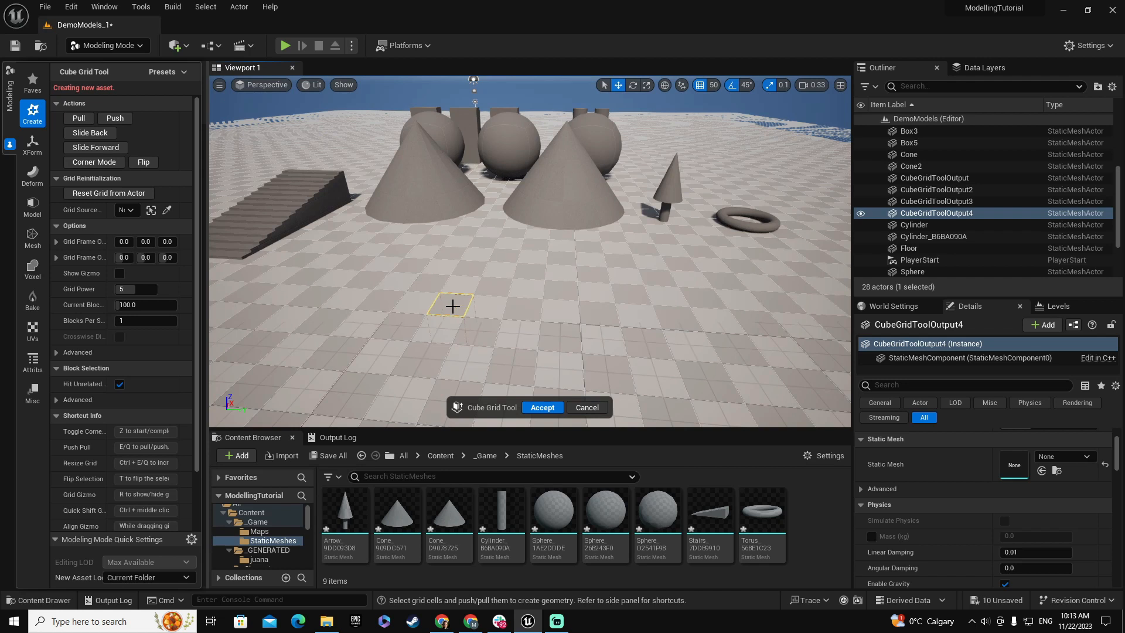
{"action": "mouse_move", "coordinate": [78, 118]}
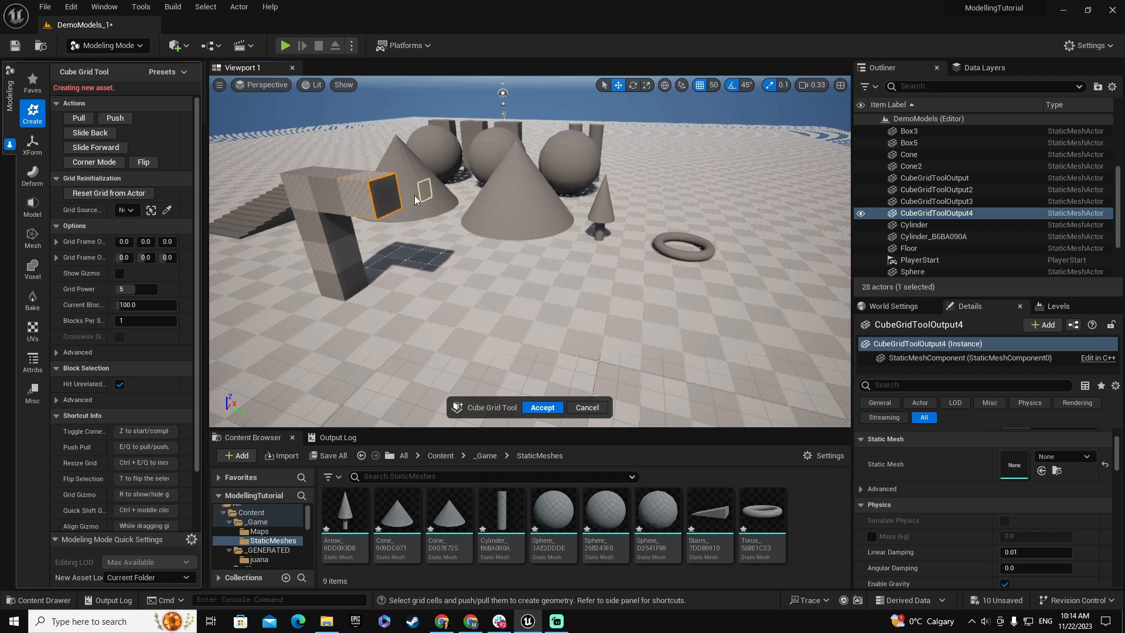
{"action": "mouse_move", "coordinate": [113, 118]}
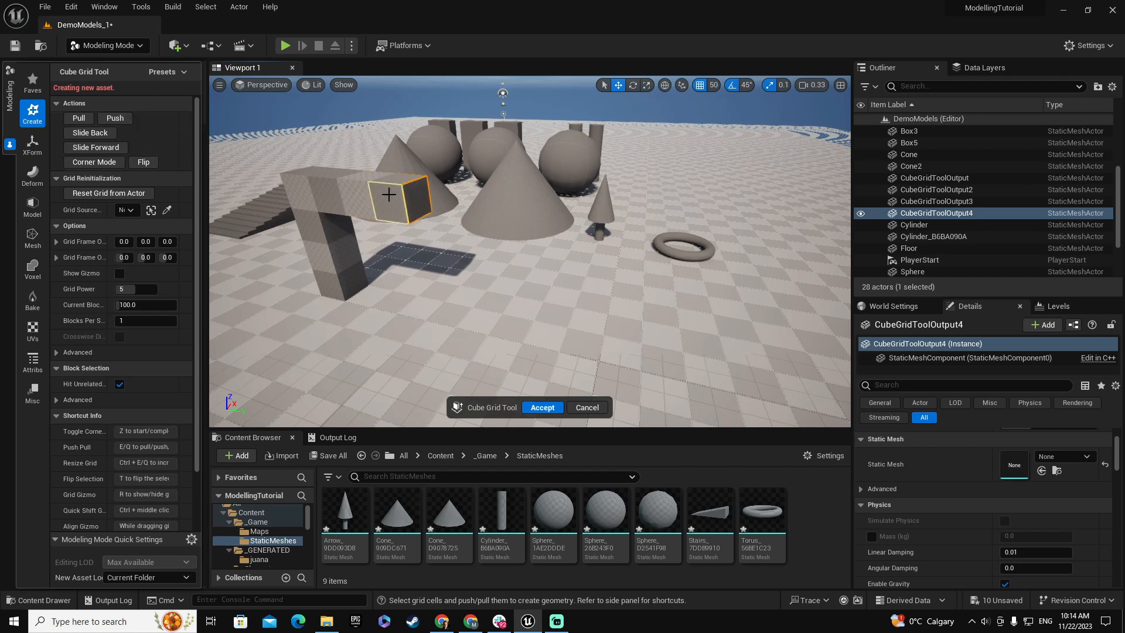
{"action": "mouse_move", "coordinate": [393, 209]}
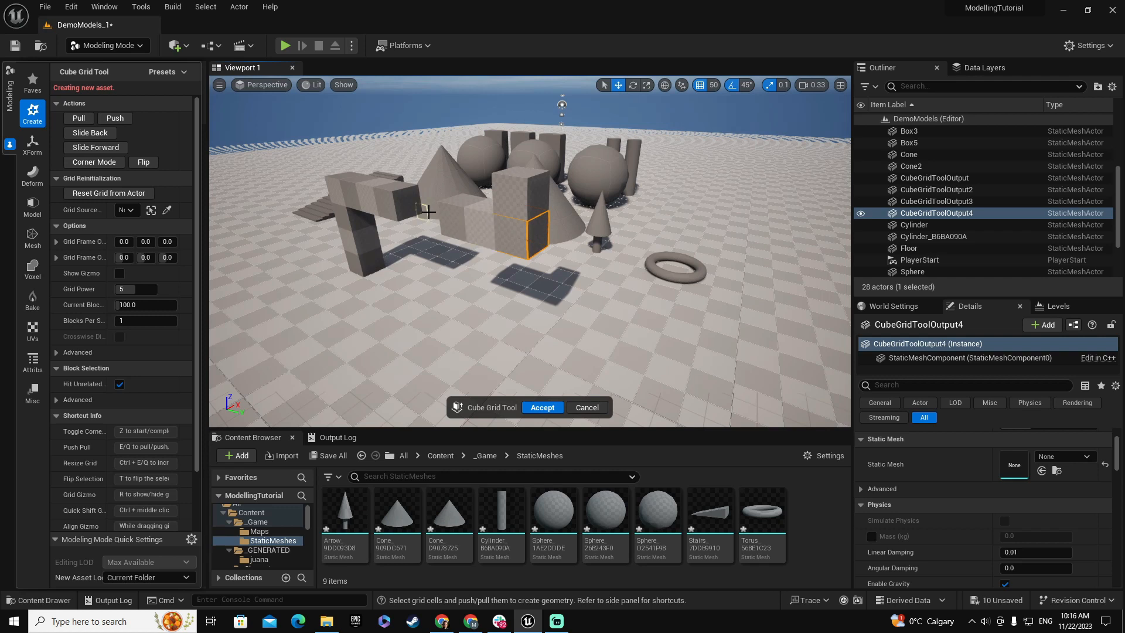
{"action": "mouse_move", "coordinate": [436, 204]}
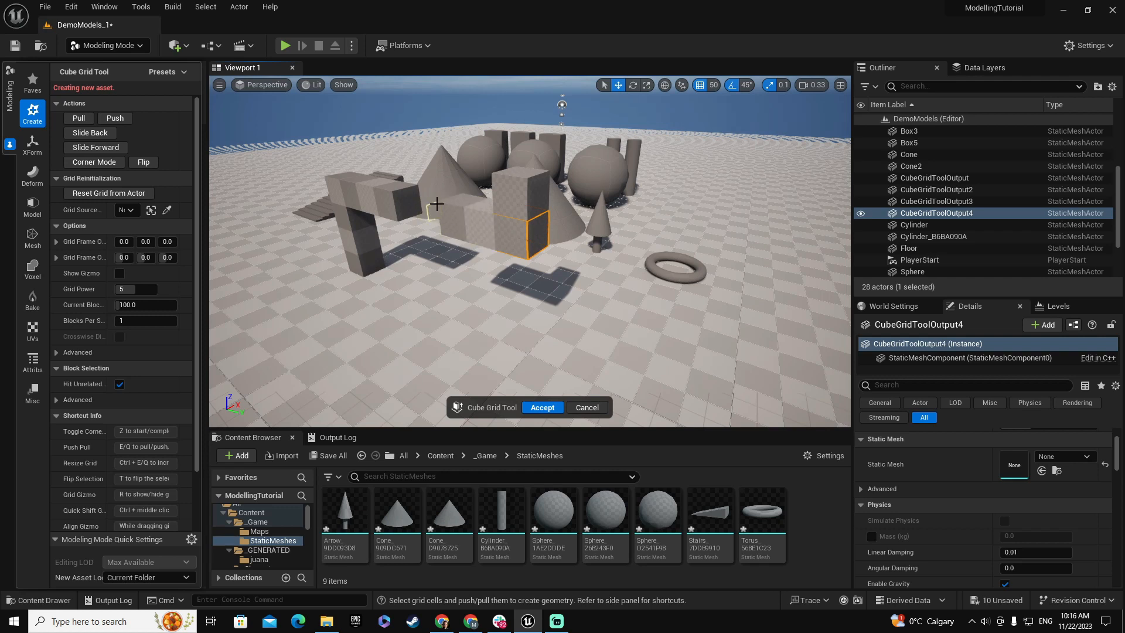
{"action": "mouse_move", "coordinate": [584, 240]}
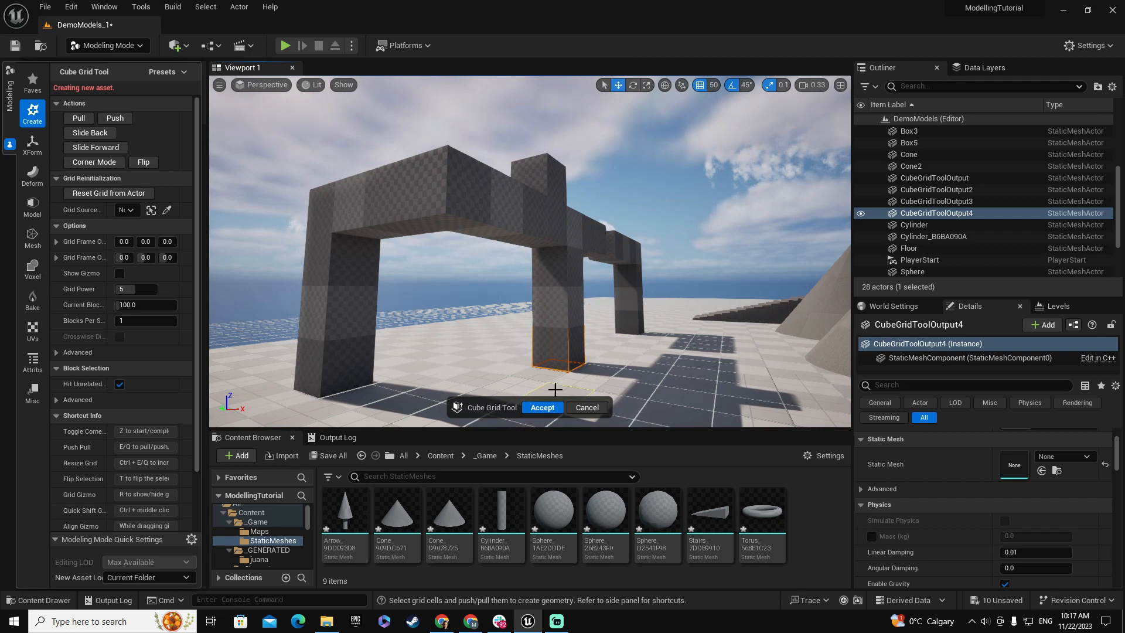
Step: Accept the arch block-out as the new mesh CubeGridToolOutput5
{"action": "left_click", "coordinate": [541, 406]}
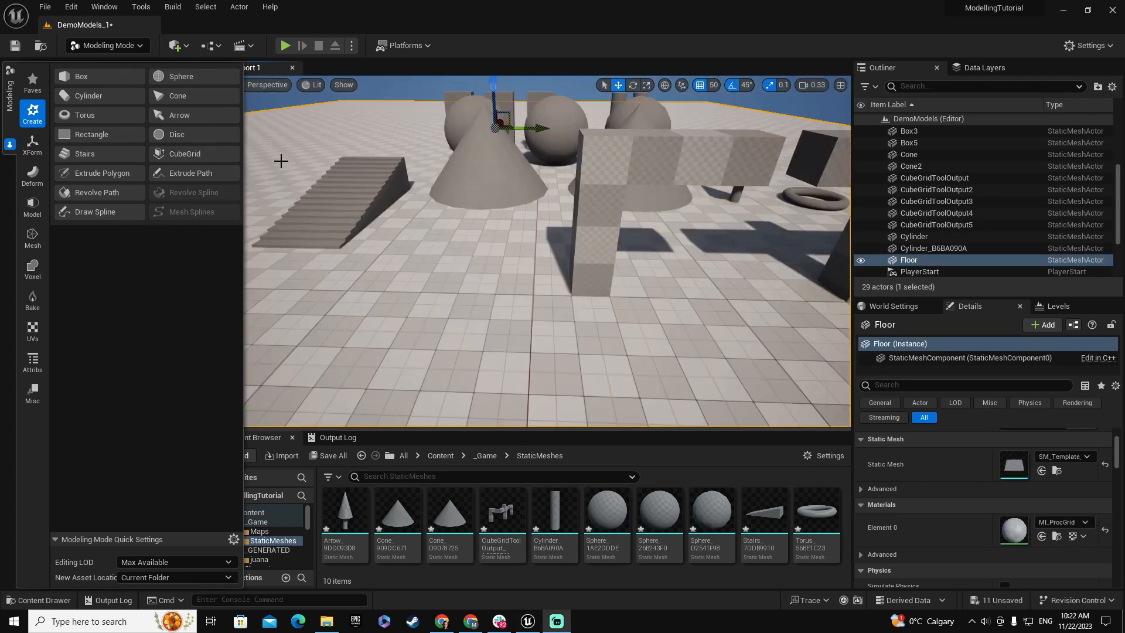
Step: Relaunch Cube Grid and pick a floor cell beside the stairs for the new pillar
{"action": "left_click", "coordinate": [183, 153]}
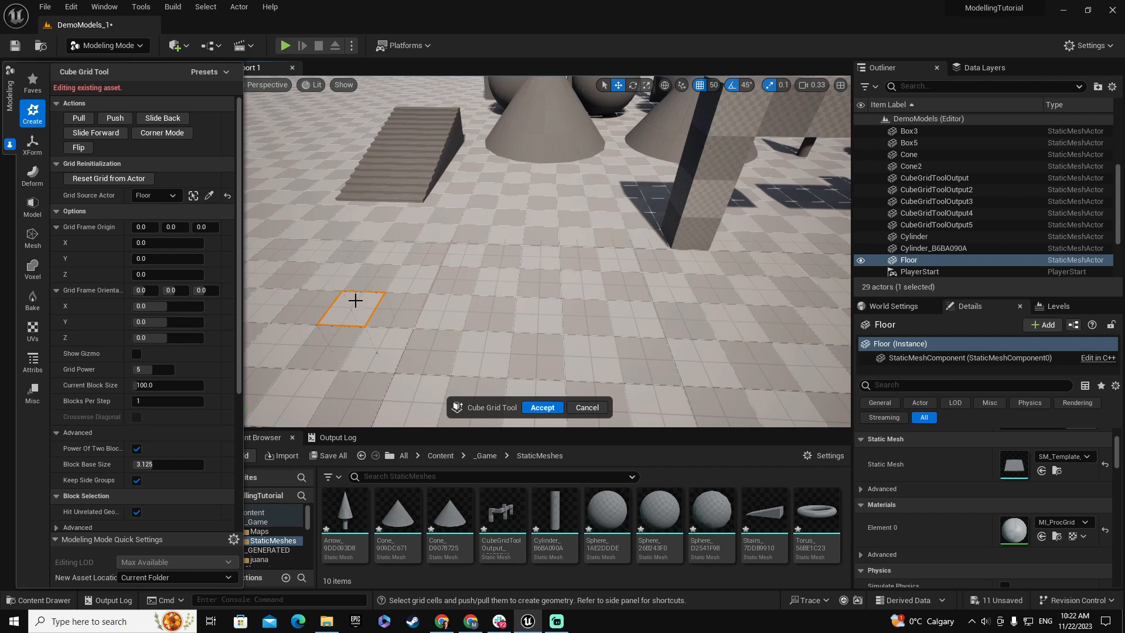
{"action": "left_click_drag", "start_coordinate": [355, 301], "coordinate": [323, 236]}
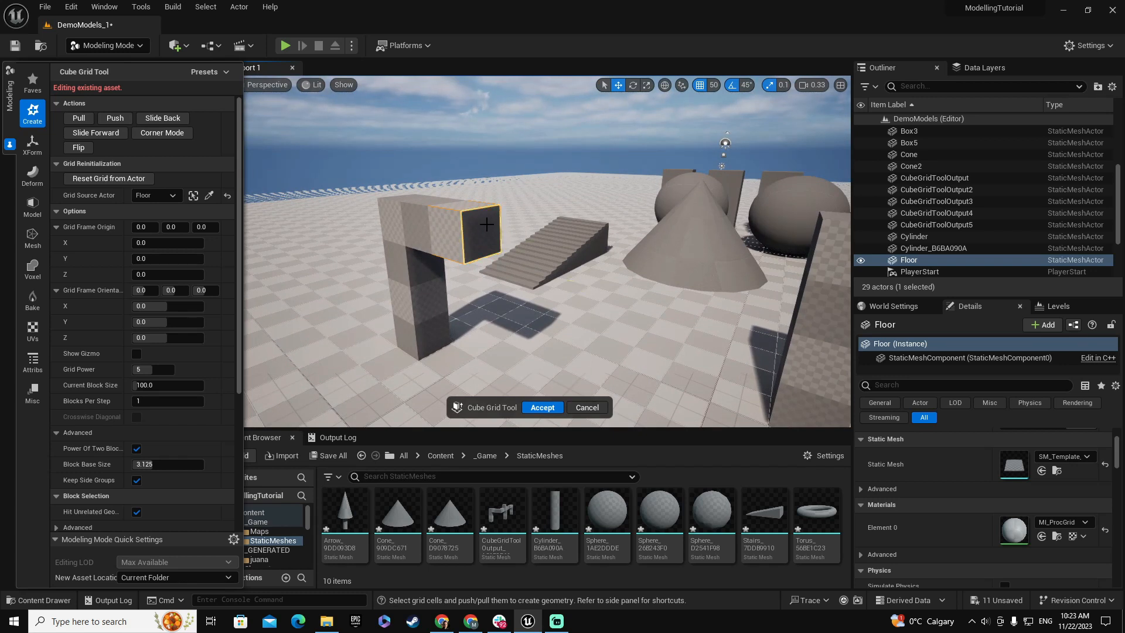
{"action": "mouse_move", "coordinate": [482, 253]}
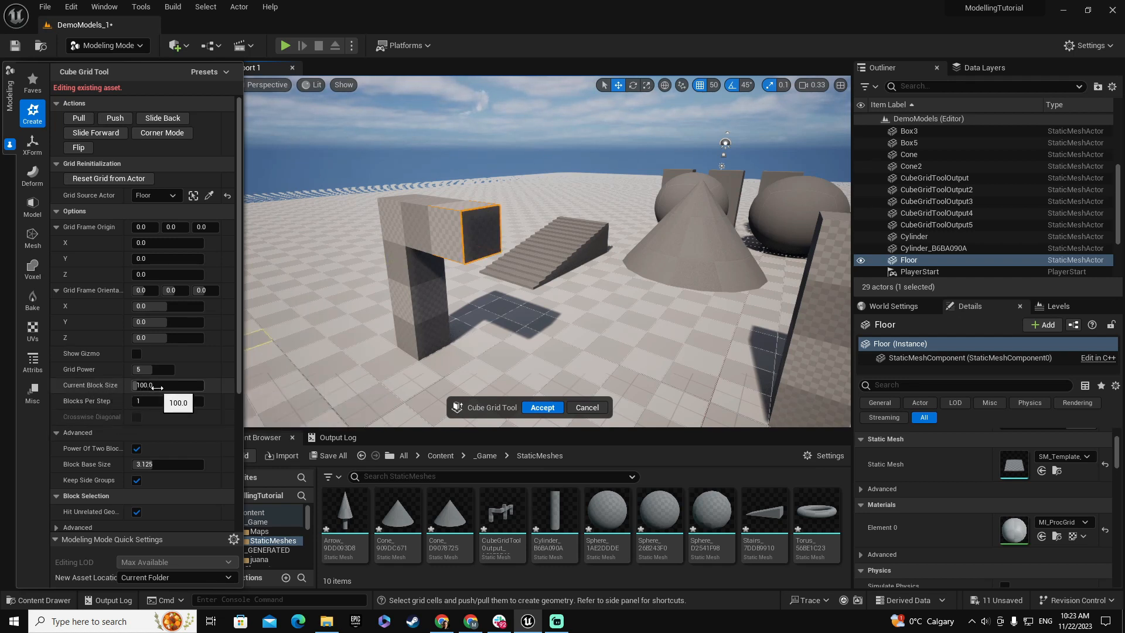
Step: Use a 50 block size for half-size arm blocks over the stairs, then restore it to 100
{"action": "double_click", "coordinate": [143, 385]}
{"action": "type", "text": "50"}
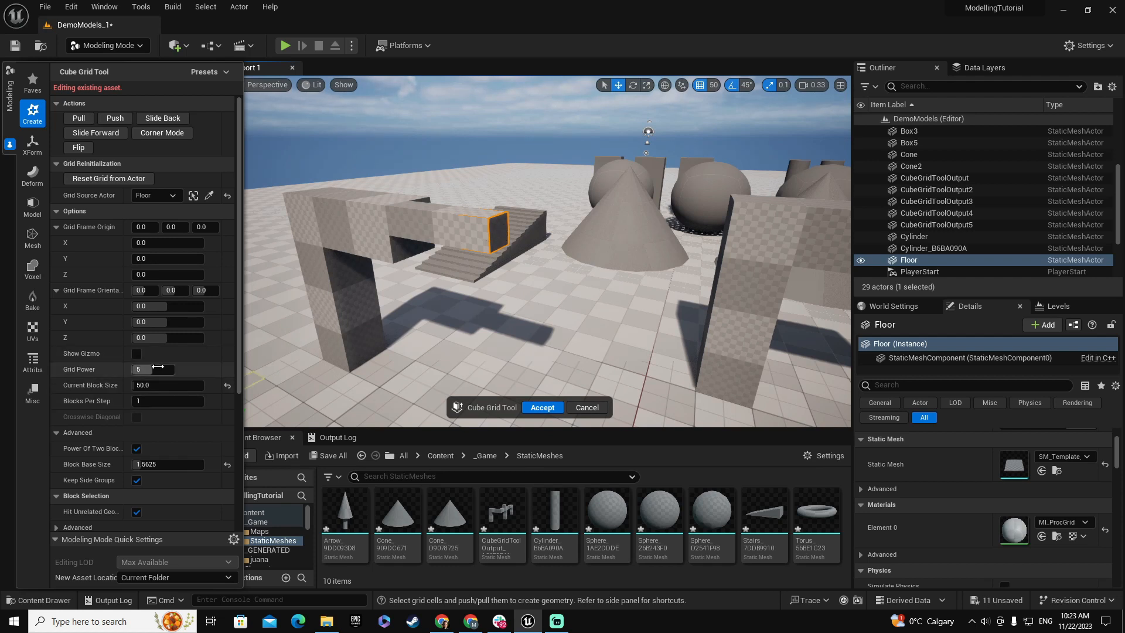
{"action": "left_click", "coordinate": [153, 368]}
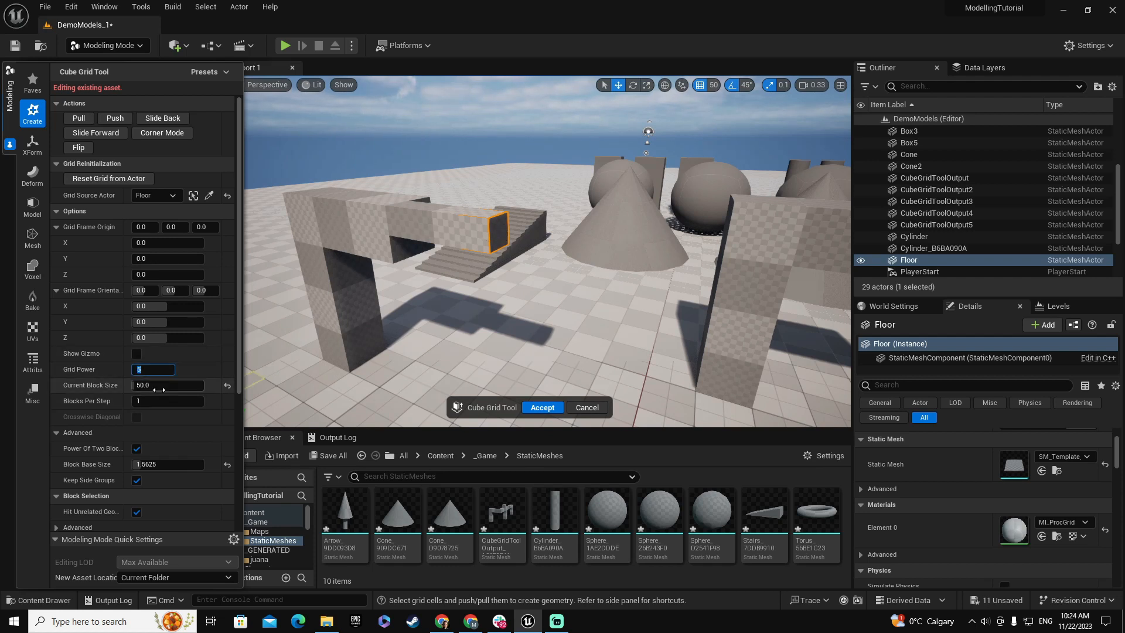
{"action": "type", "text": "100"}
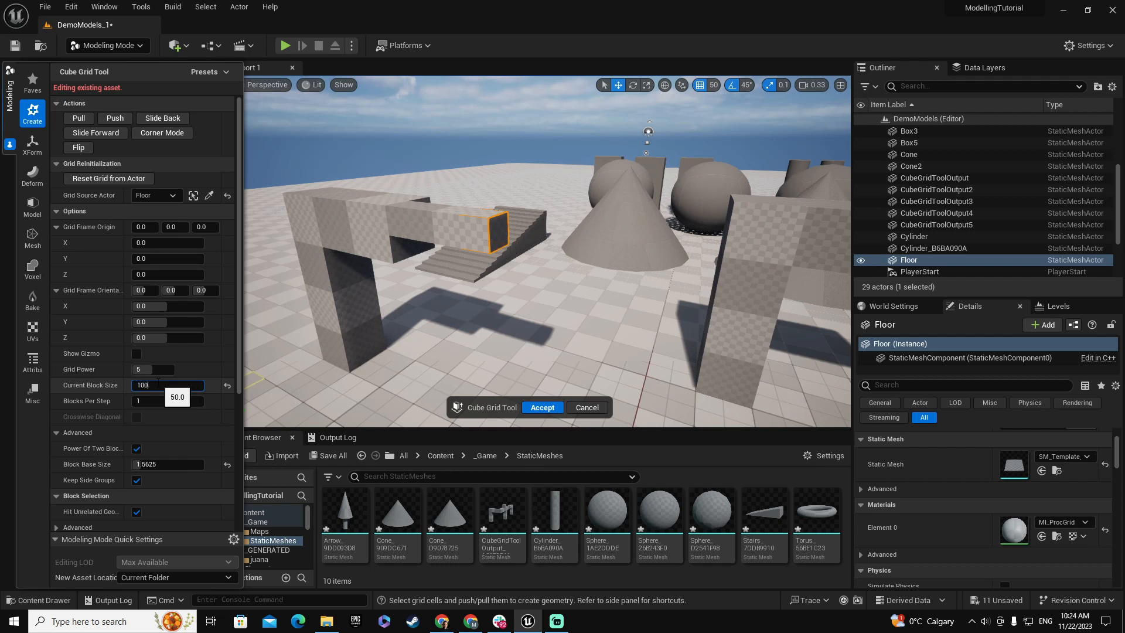